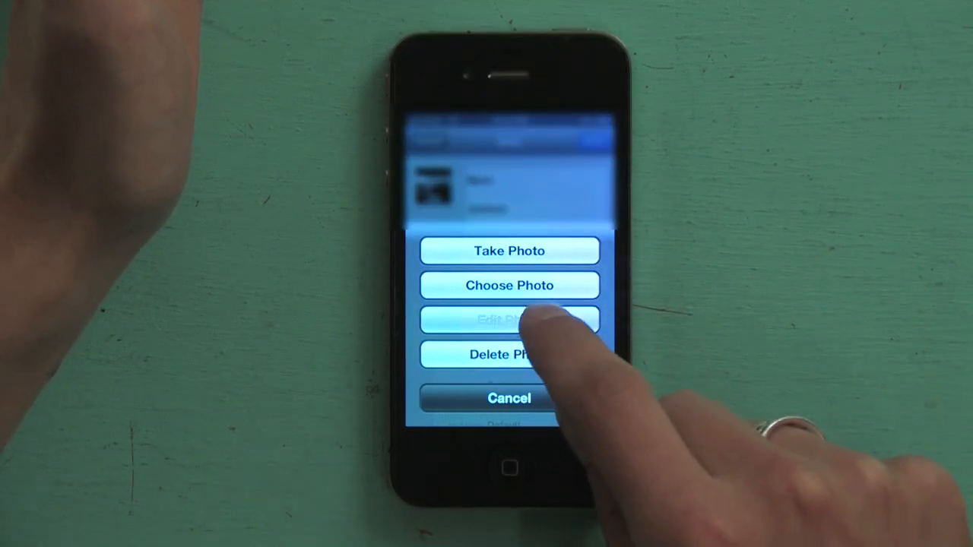
Step: Choose Edit Photo to open the road-and-car picture in Move and Scale
click(509, 285)
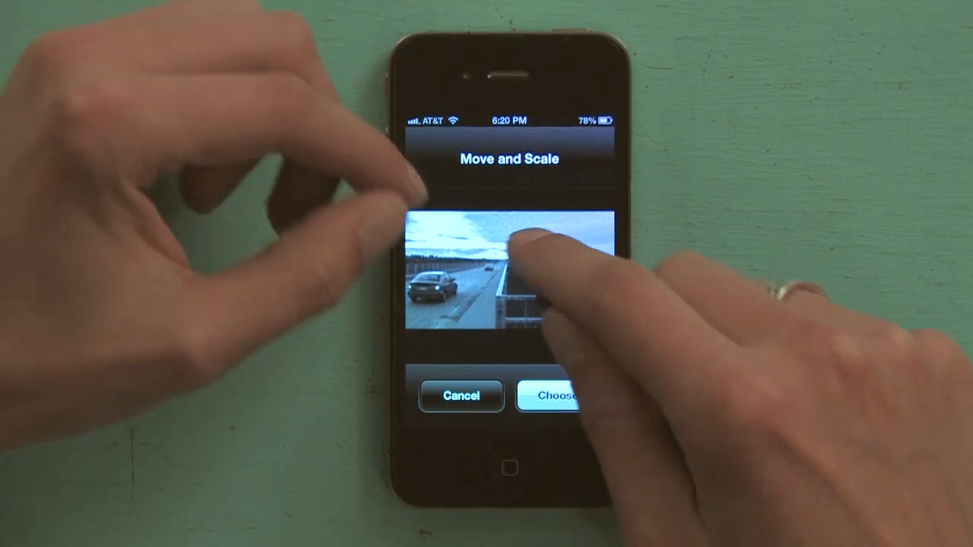